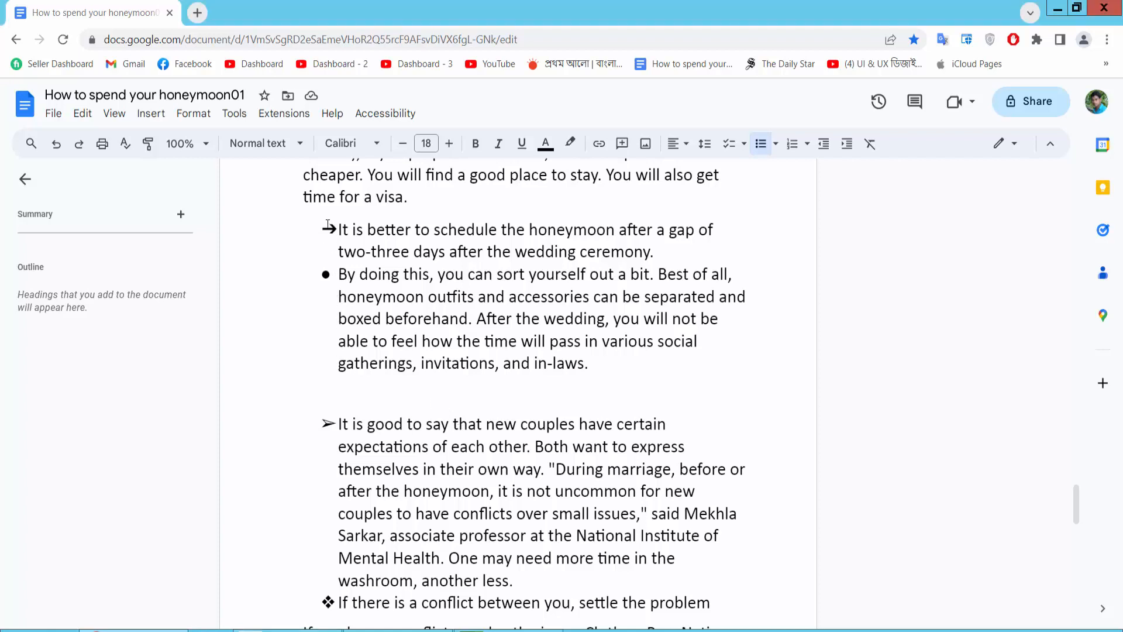
# - Select the first paragraph's arrow bullet and open the bullet style options to change it to a checkbox
pyautogui.click(328, 229)
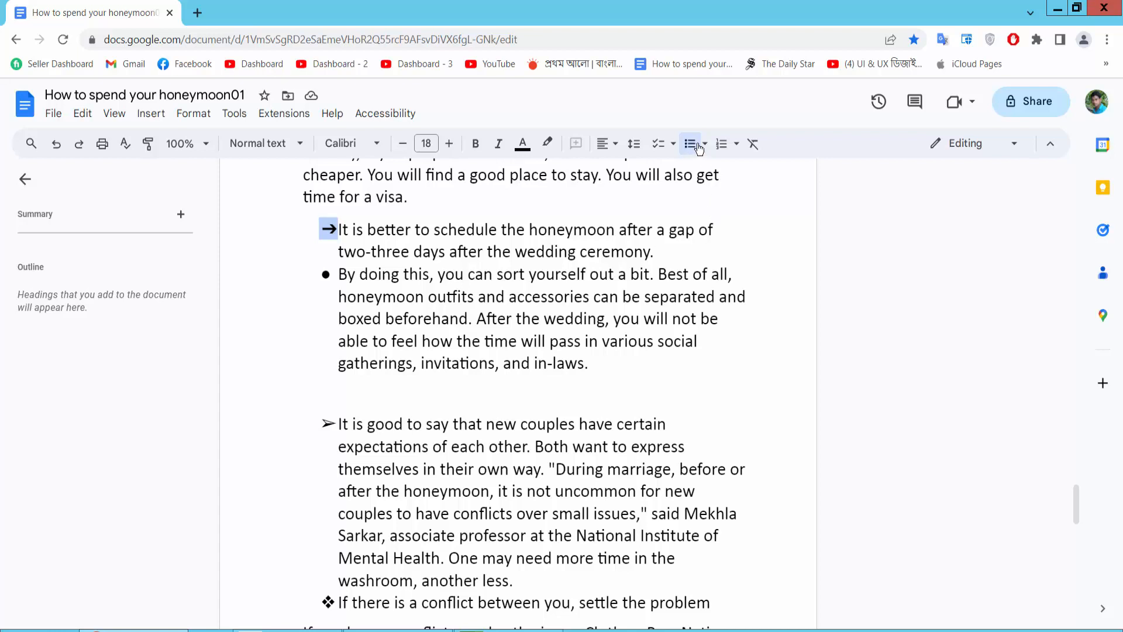
pyautogui.moveTo(701, 144)
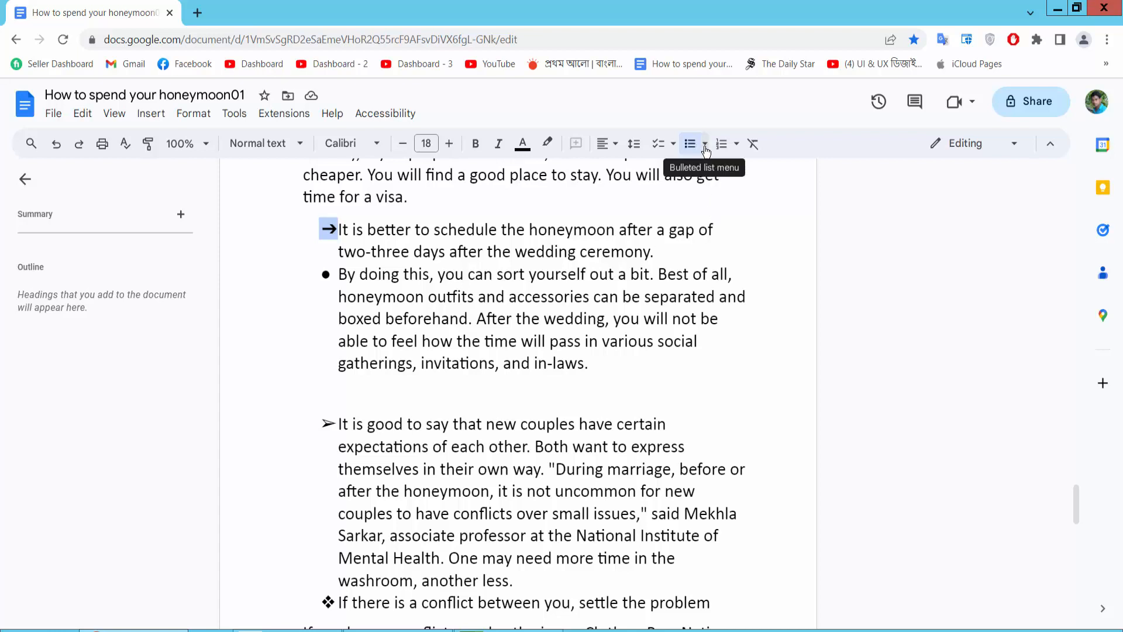
pyautogui.click(706, 143)
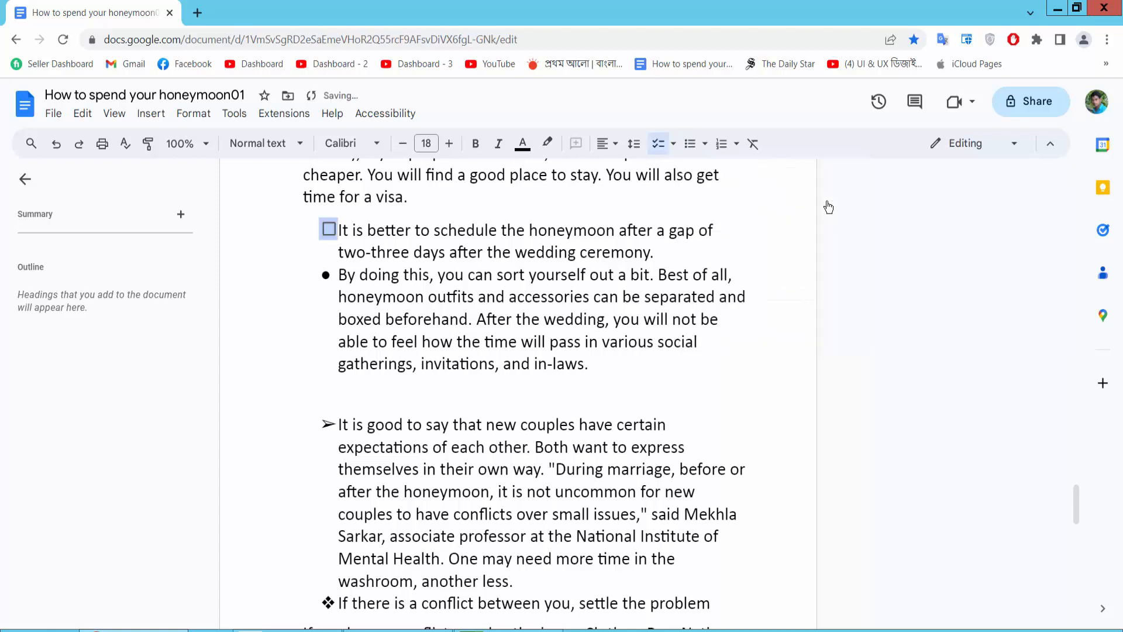
# - Change the second paragraph's round bullet to a star and enlarge it to size 21
pyautogui.click(329, 229)
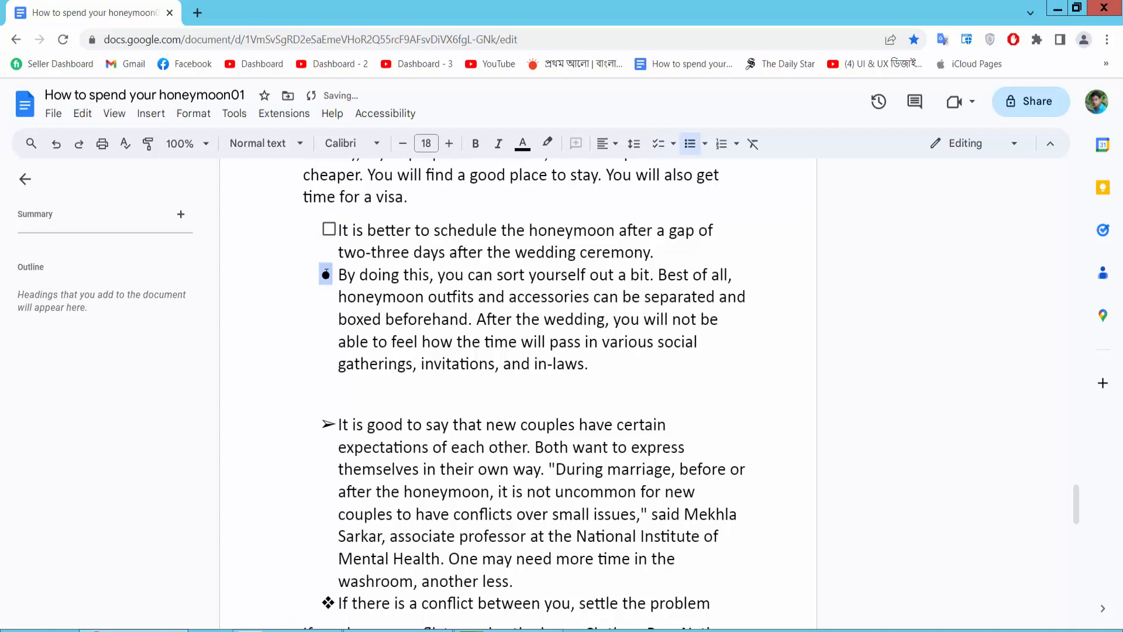
pyautogui.click(705, 143)
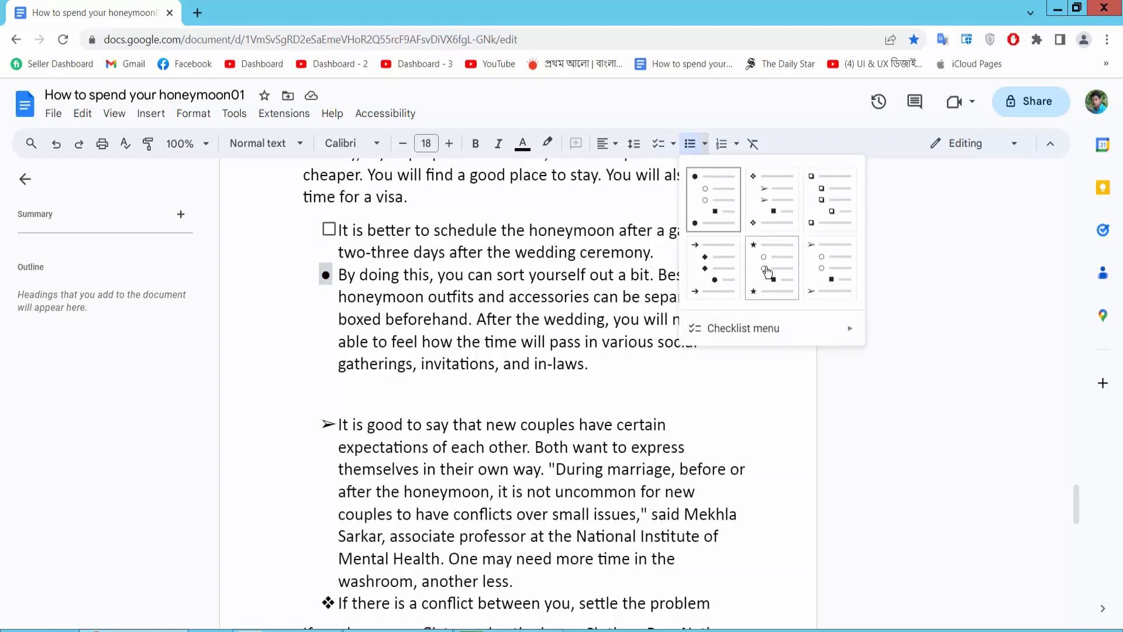
pyautogui.click(767, 268)
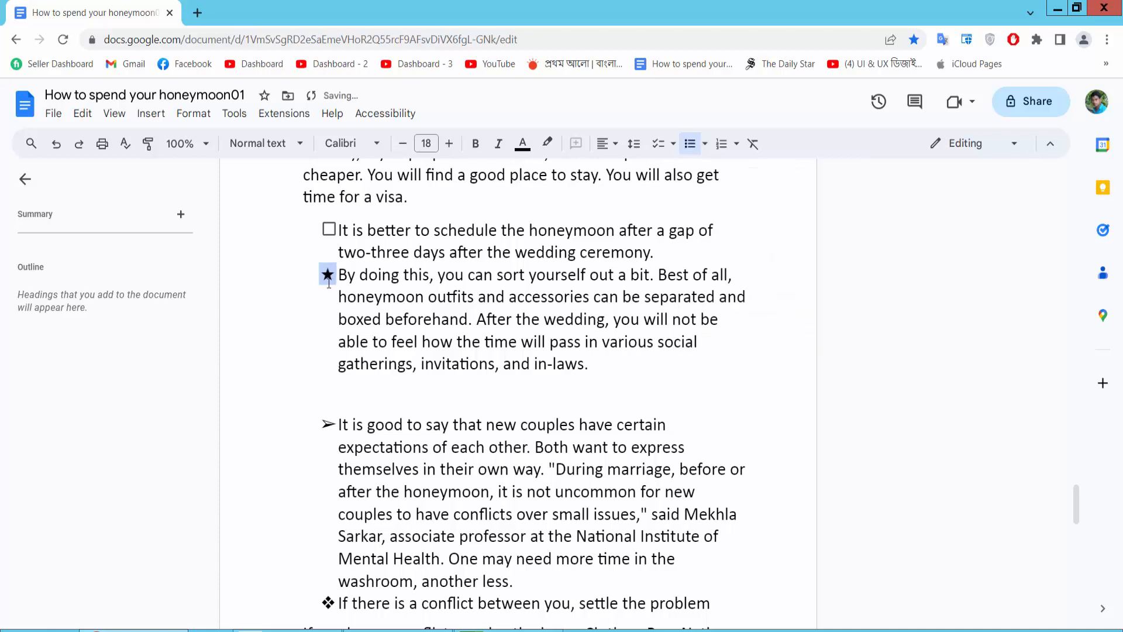
pyautogui.moveTo(449, 143)
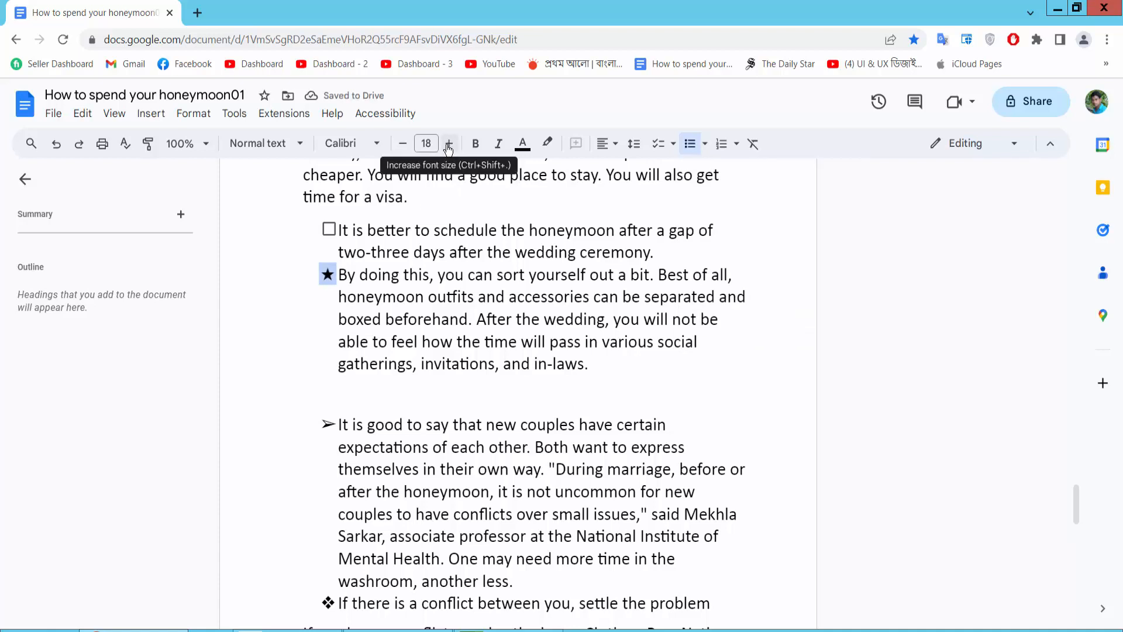
pyautogui.click(449, 144)
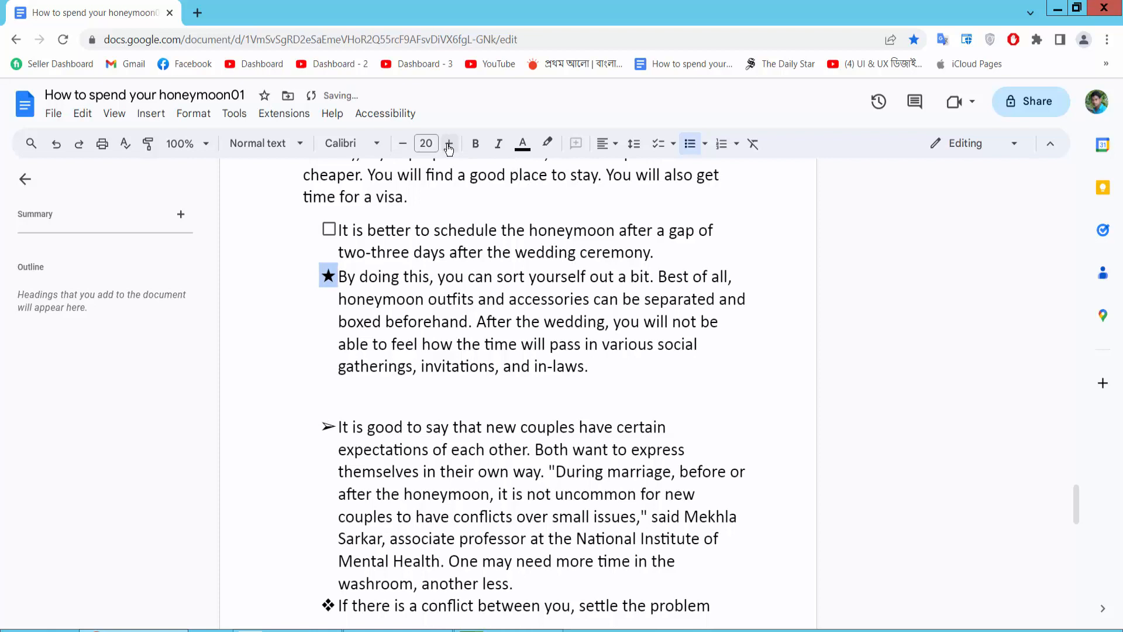
pyautogui.click(449, 143)
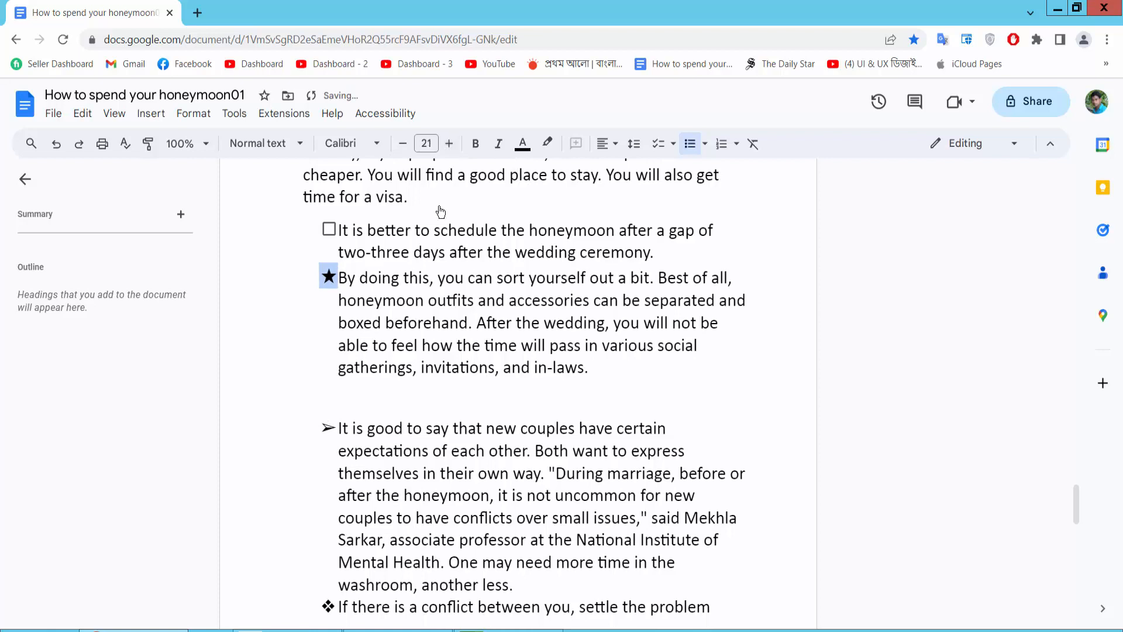
pyautogui.scroll(-3)
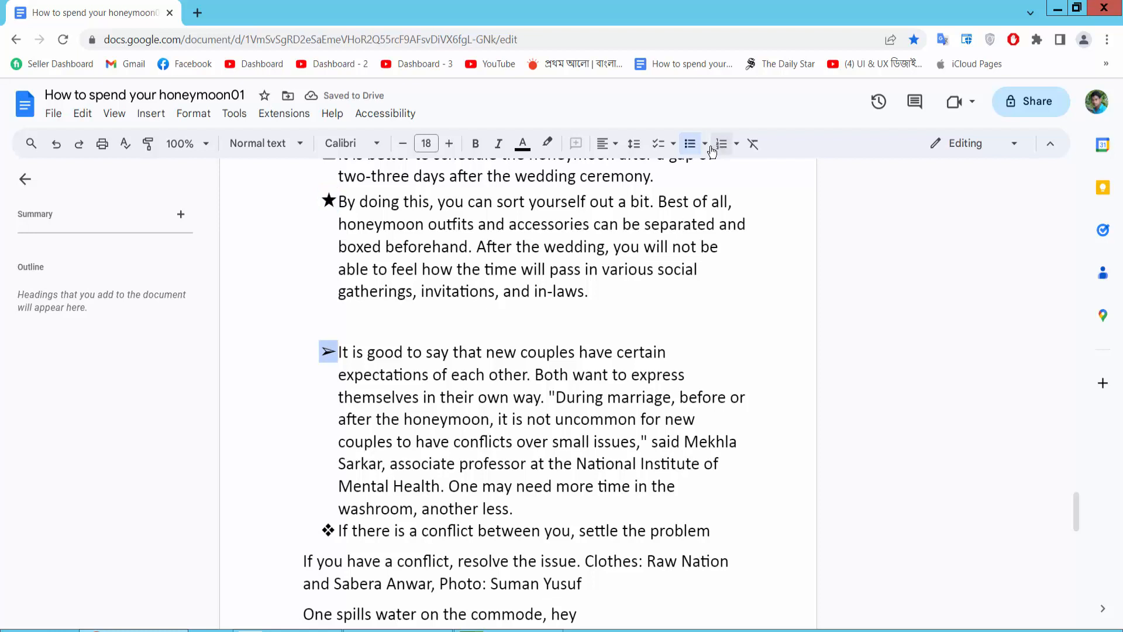
# - Open the bullet style choices for the third paragraph's arrowhead bullet
pyautogui.click(690, 144)
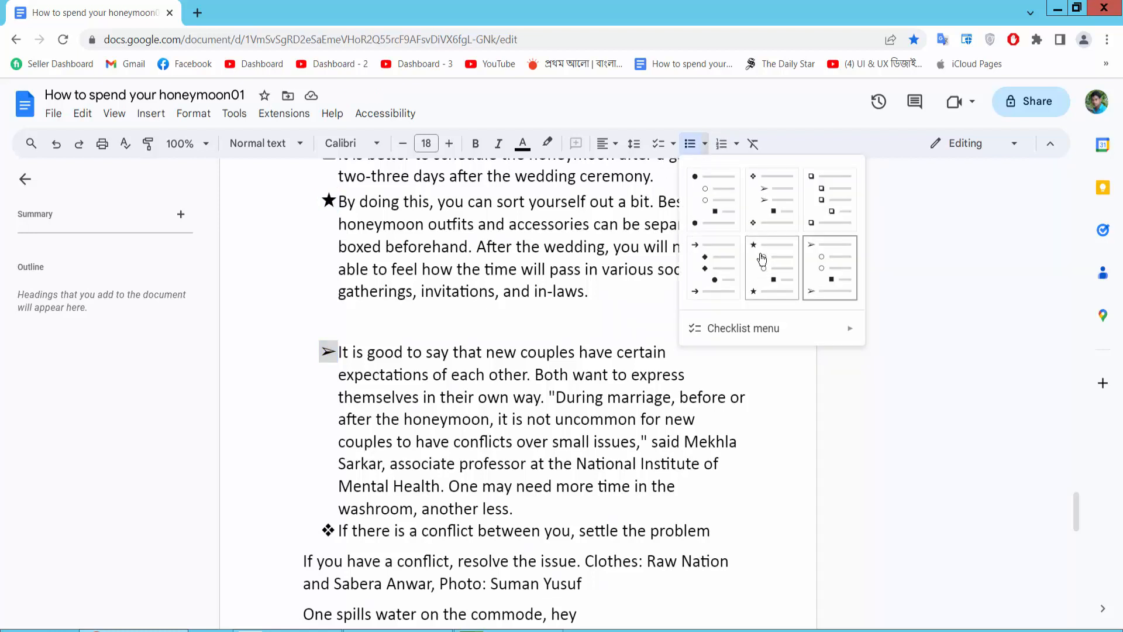
pyautogui.moveTo(714, 262)
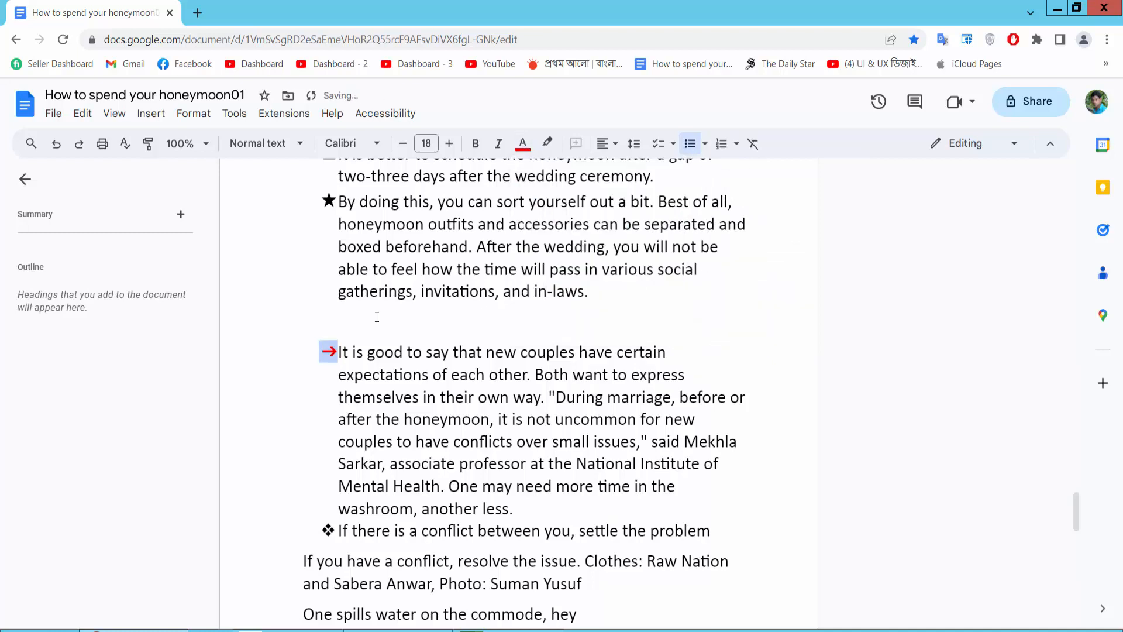
pyautogui.moveTo(449, 143)
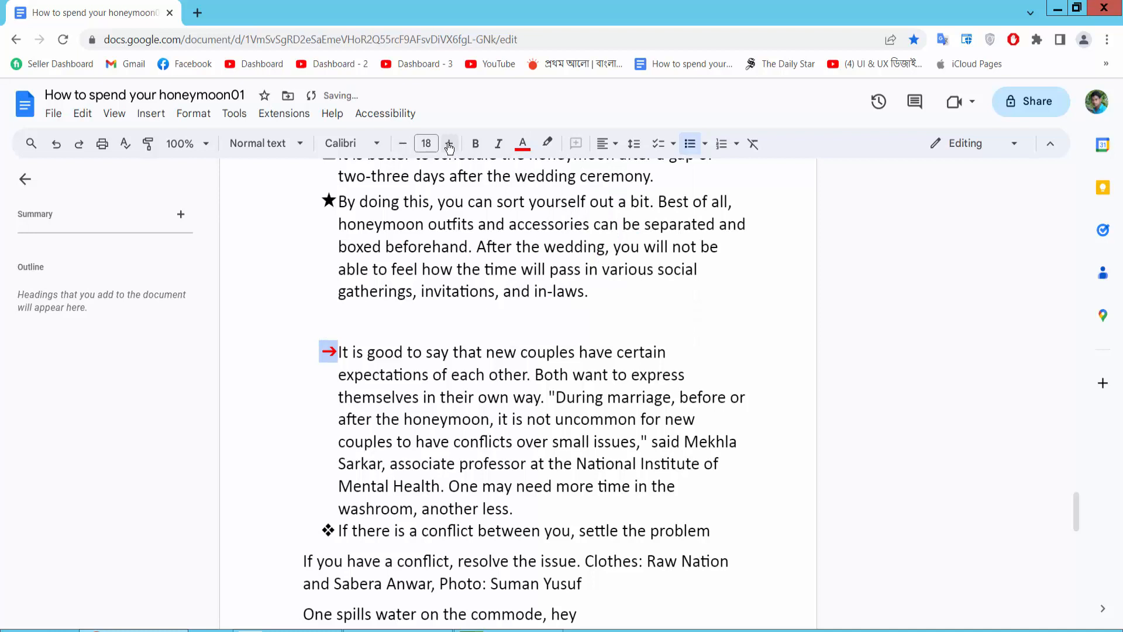
# - Increase the third paragraph's red arrow bullet to size 21
pyautogui.click(449, 143)
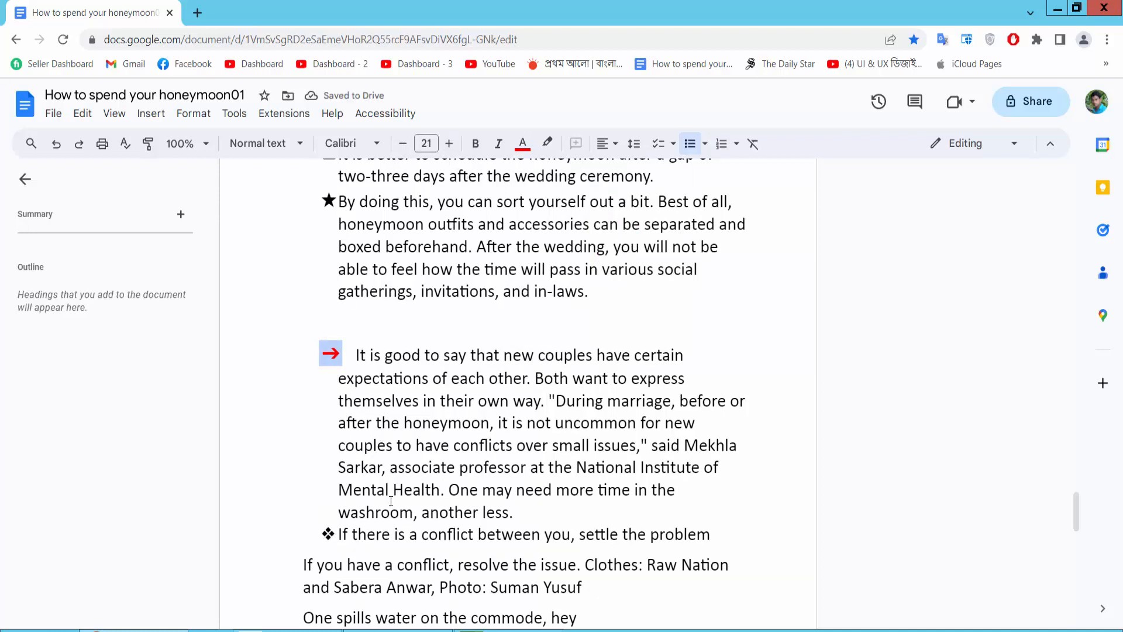
pyautogui.scroll(3)
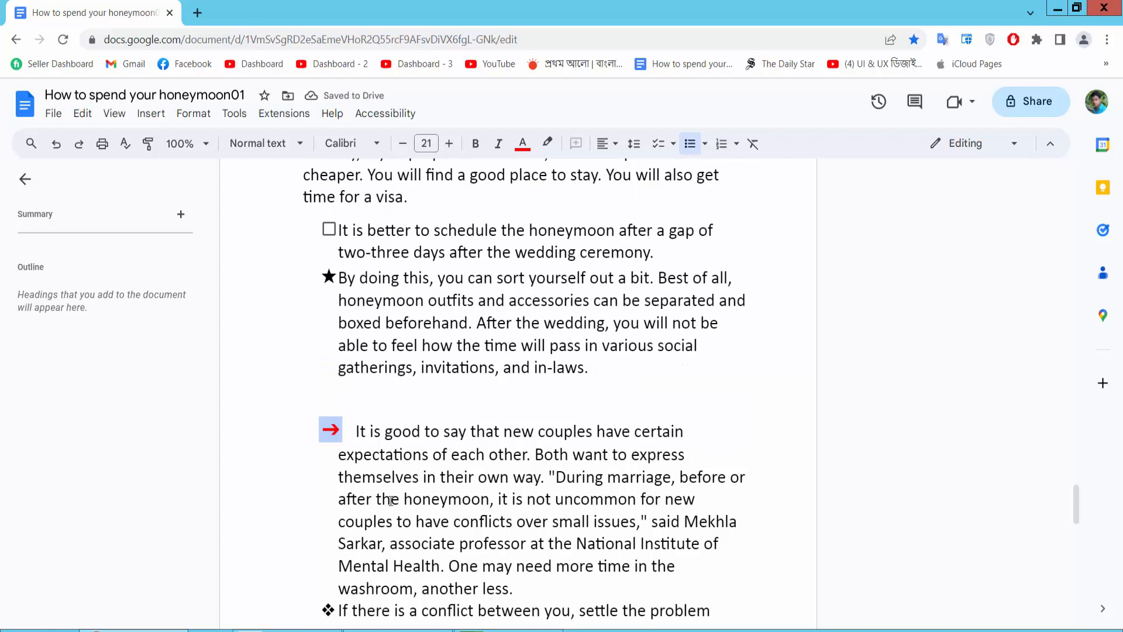